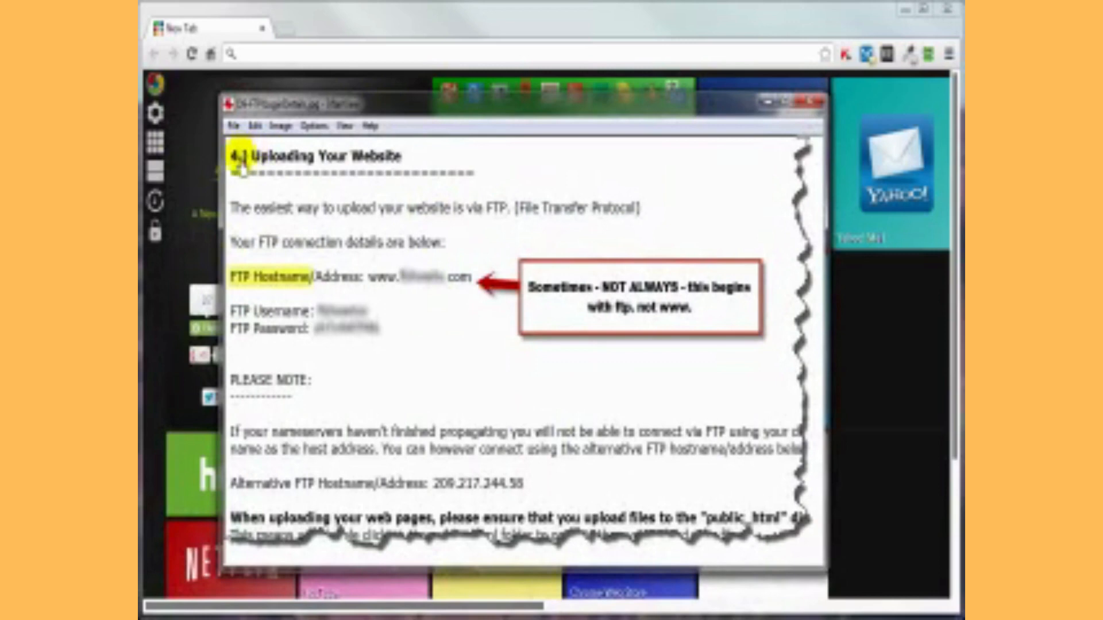
mouse_move(392, 175)
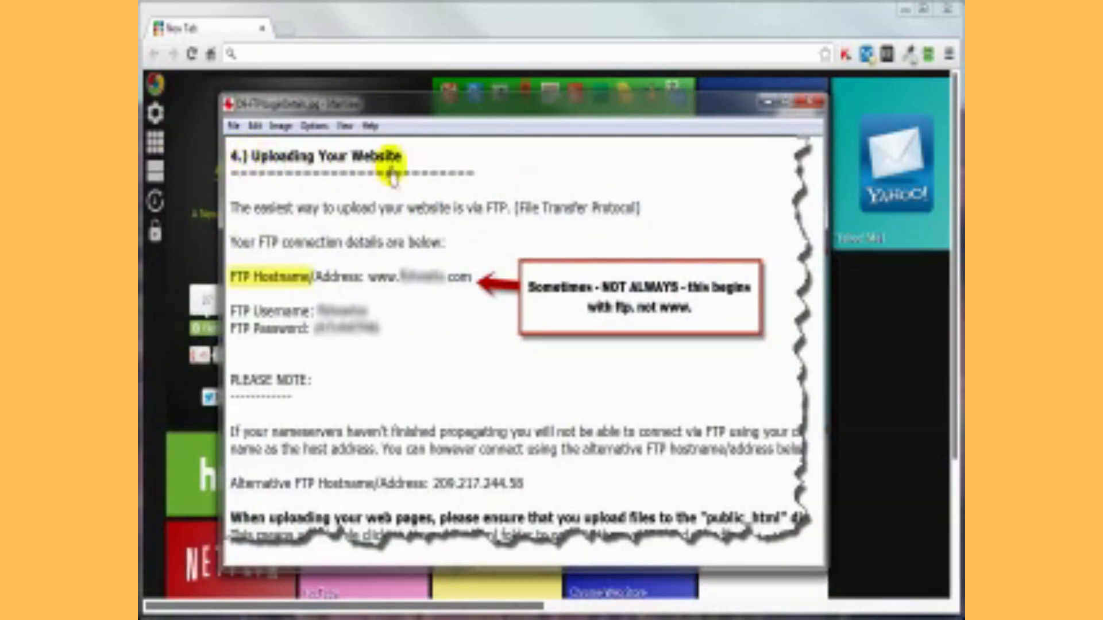
mouse_move(406, 193)
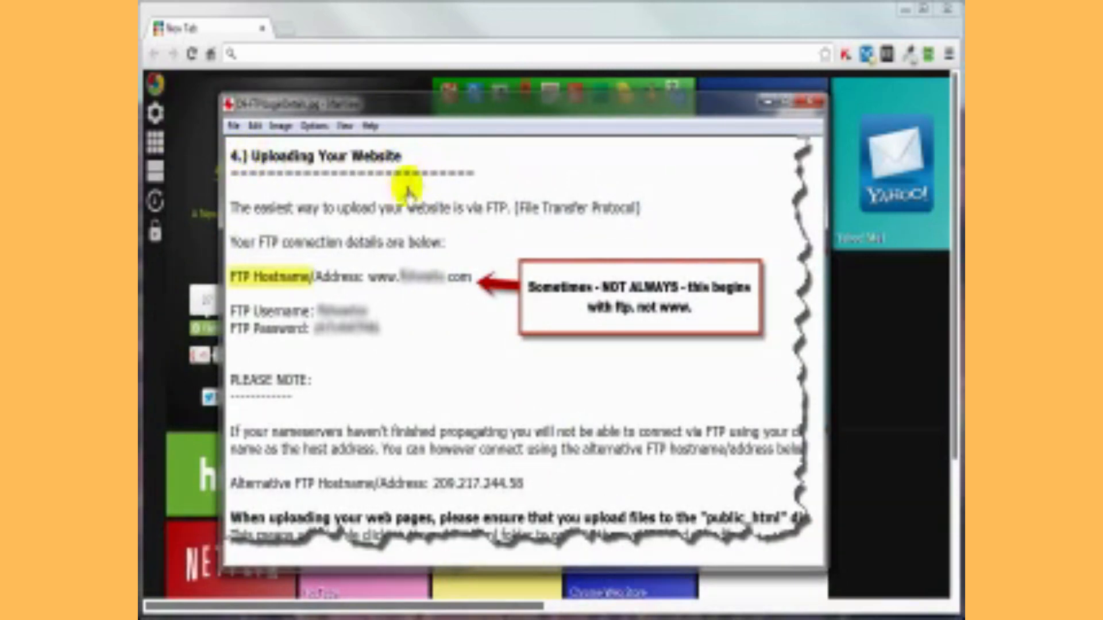
mouse_move(380, 194)
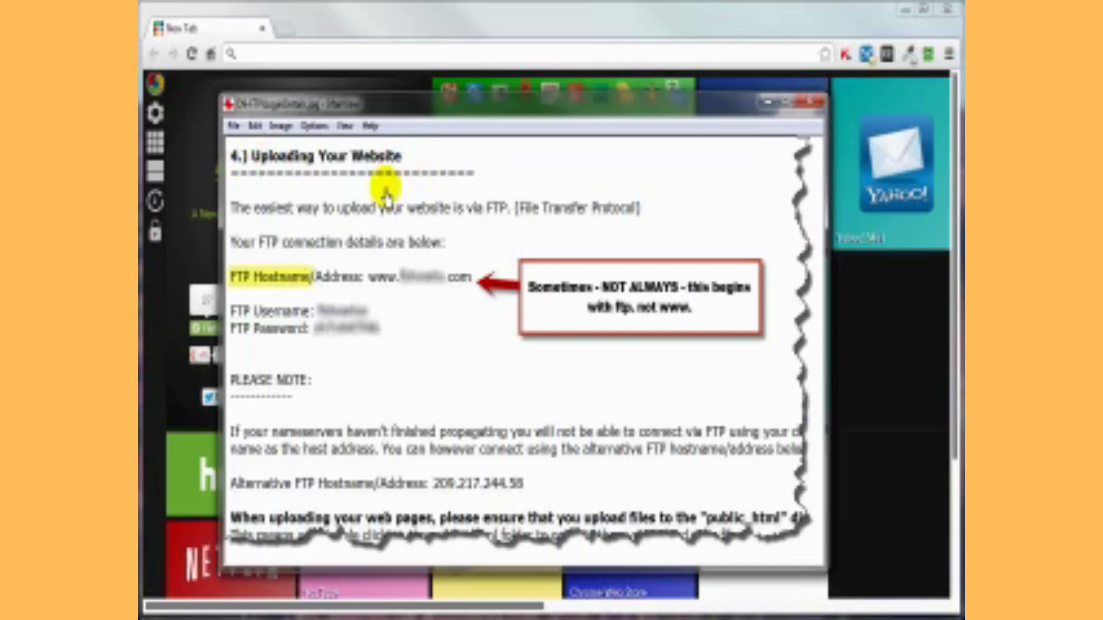
mouse_move(377, 195)
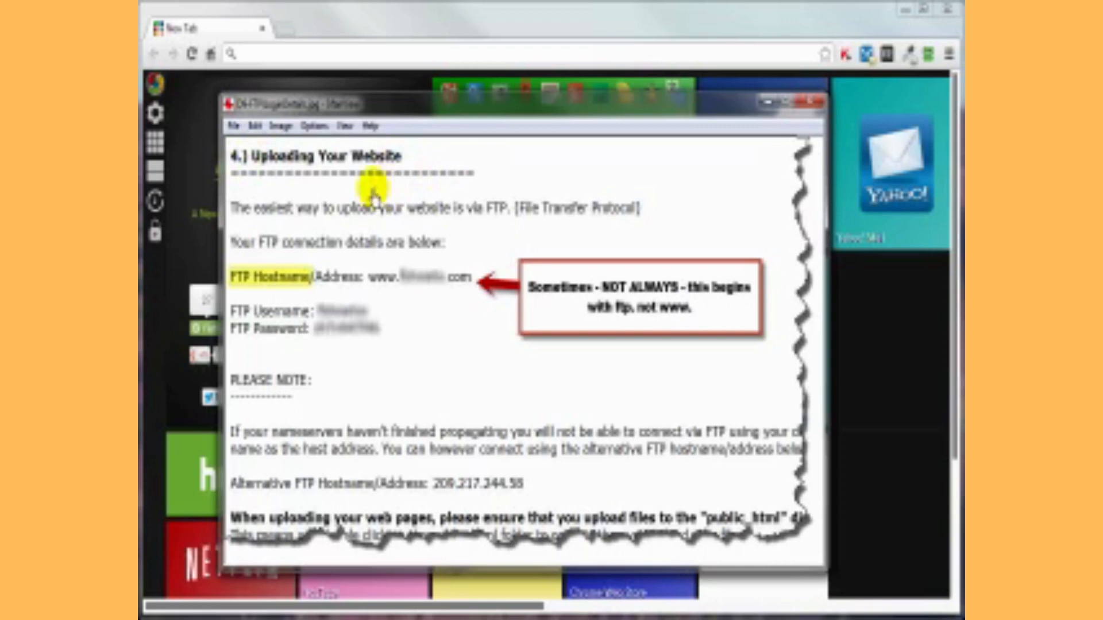
mouse_move(573, 218)
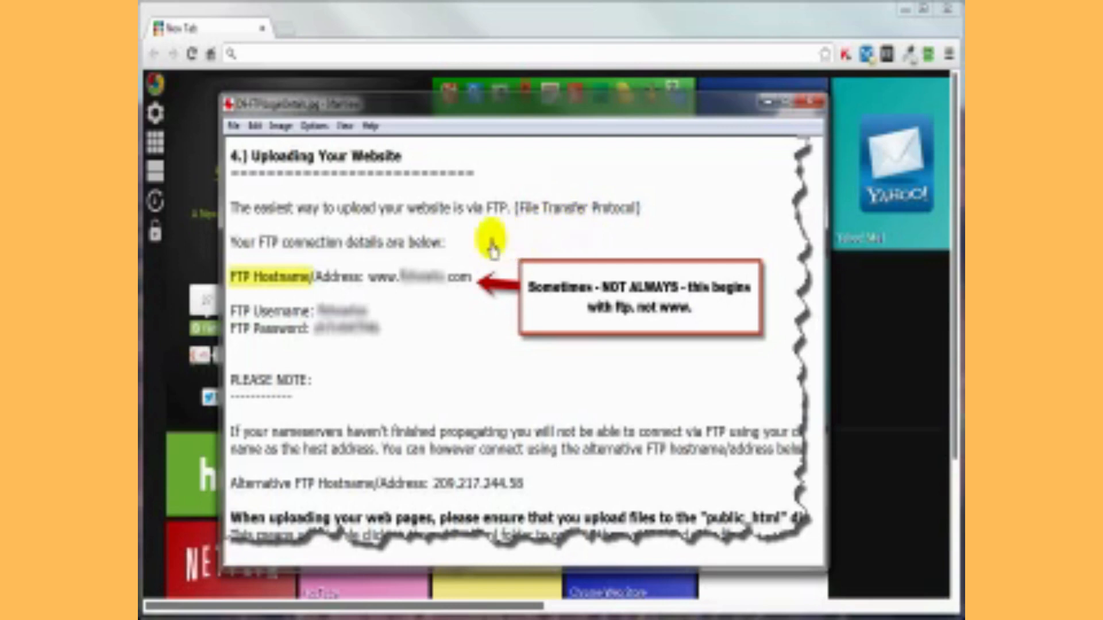
mouse_move(298, 294)
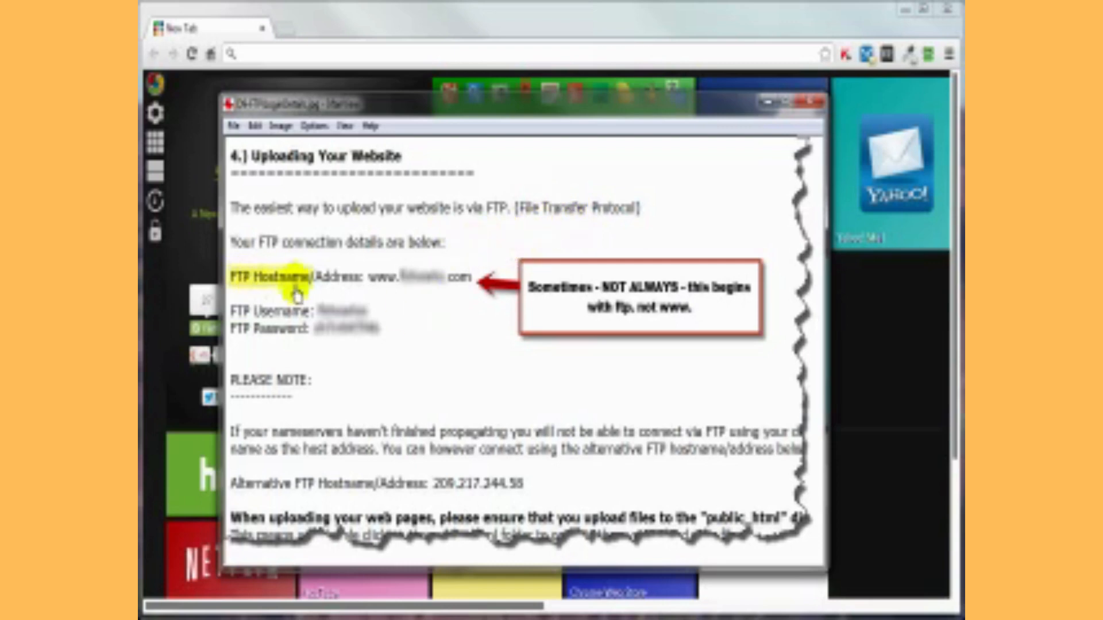
mouse_move(391, 288)
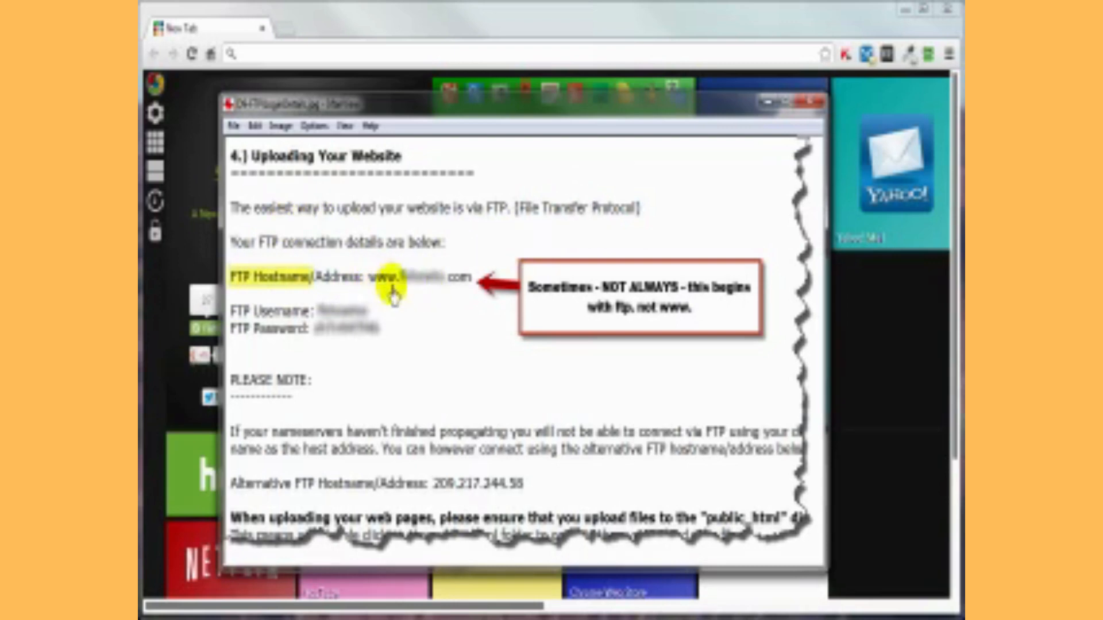
mouse_move(416, 290)
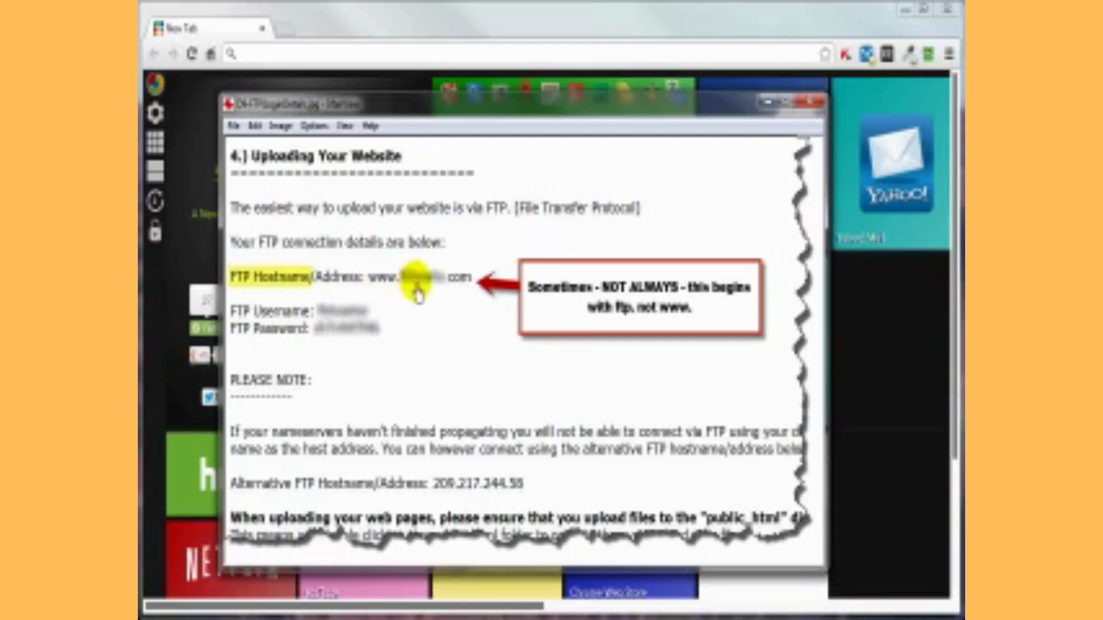
mouse_move(460, 288)
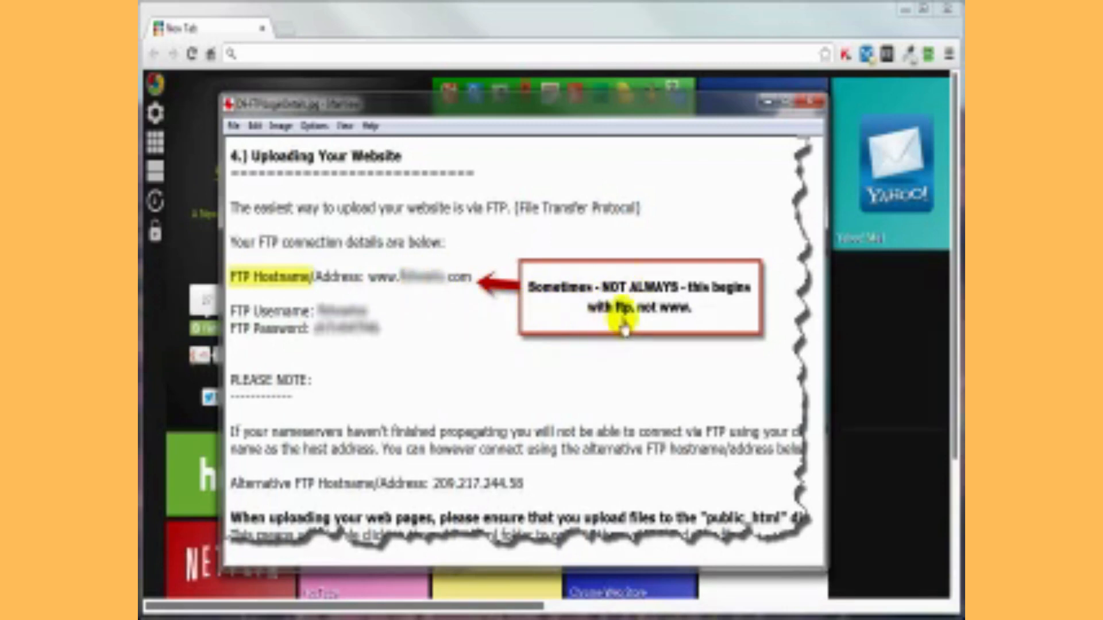
mouse_move(426, 306)
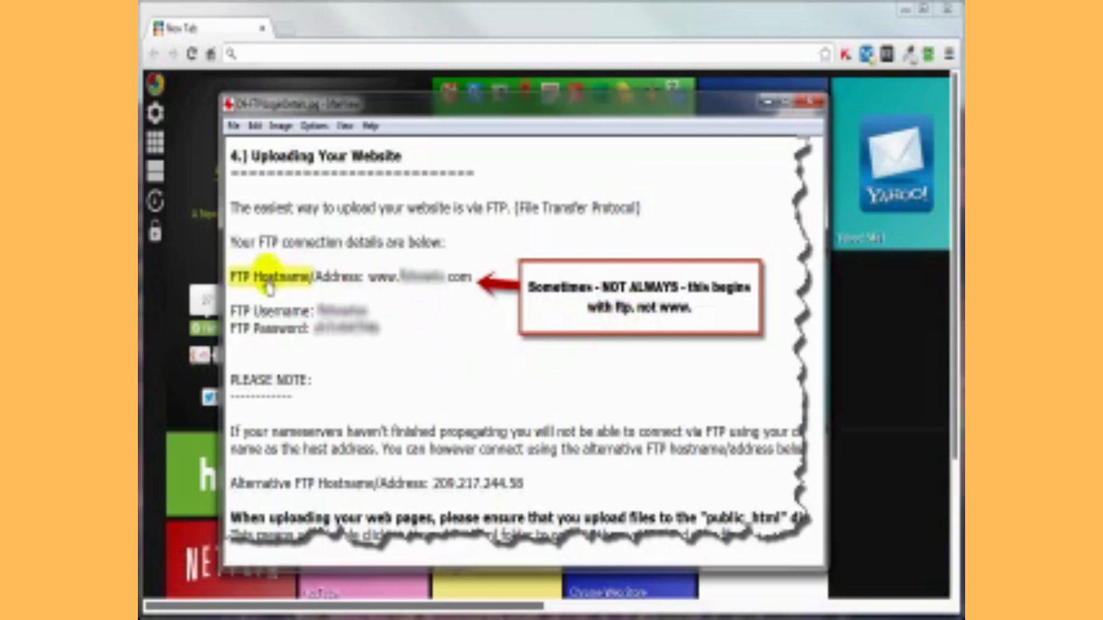
mouse_move(475, 341)
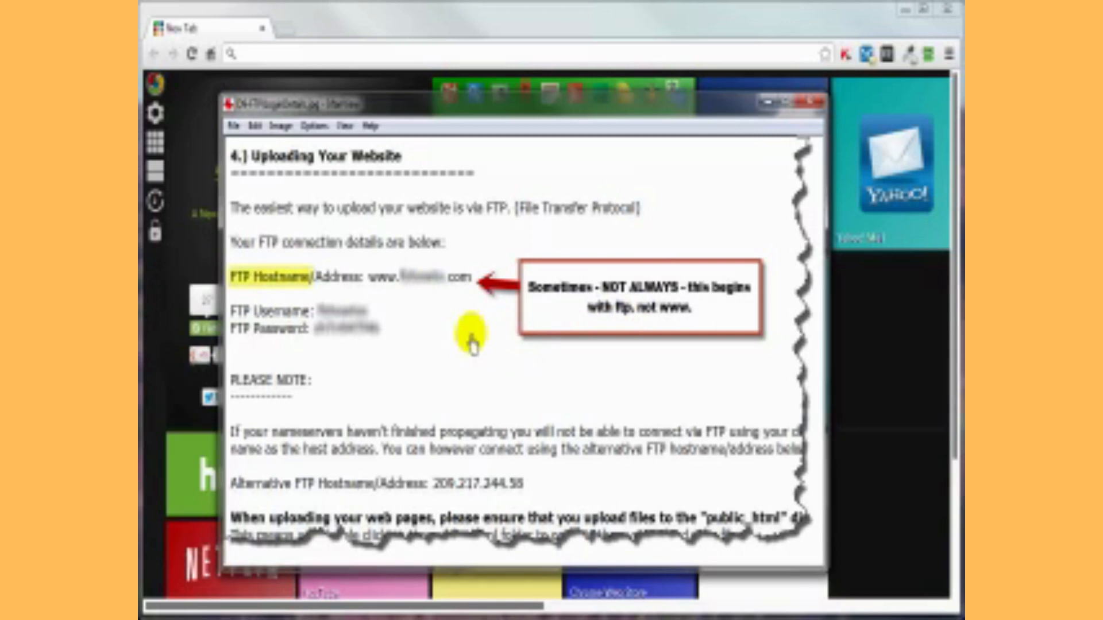
mouse_move(445, 361)
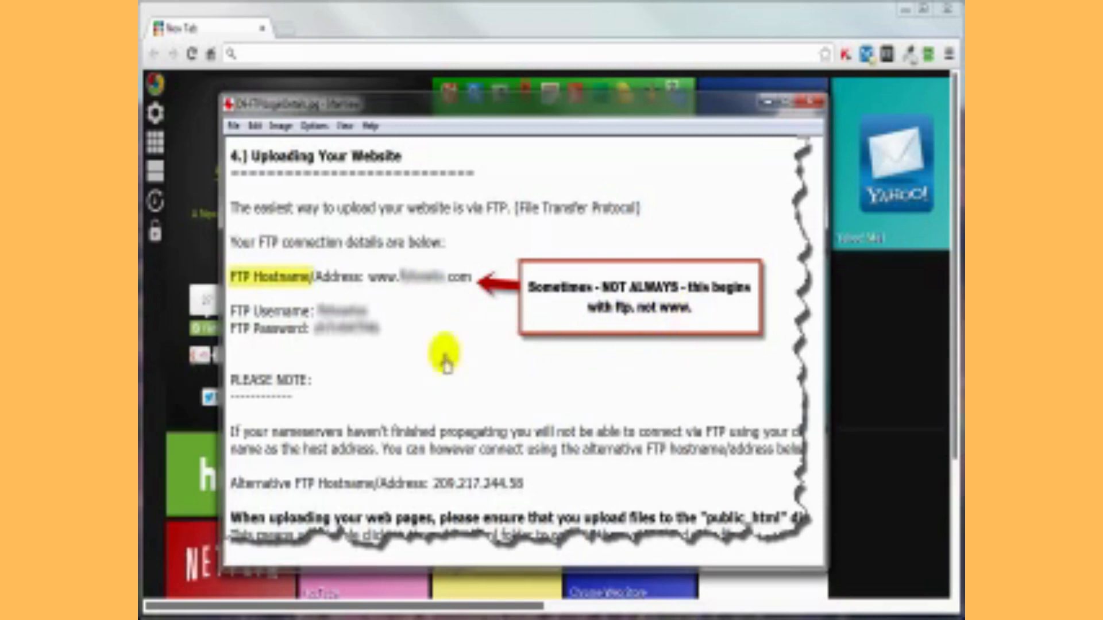
mouse_move(295, 313)
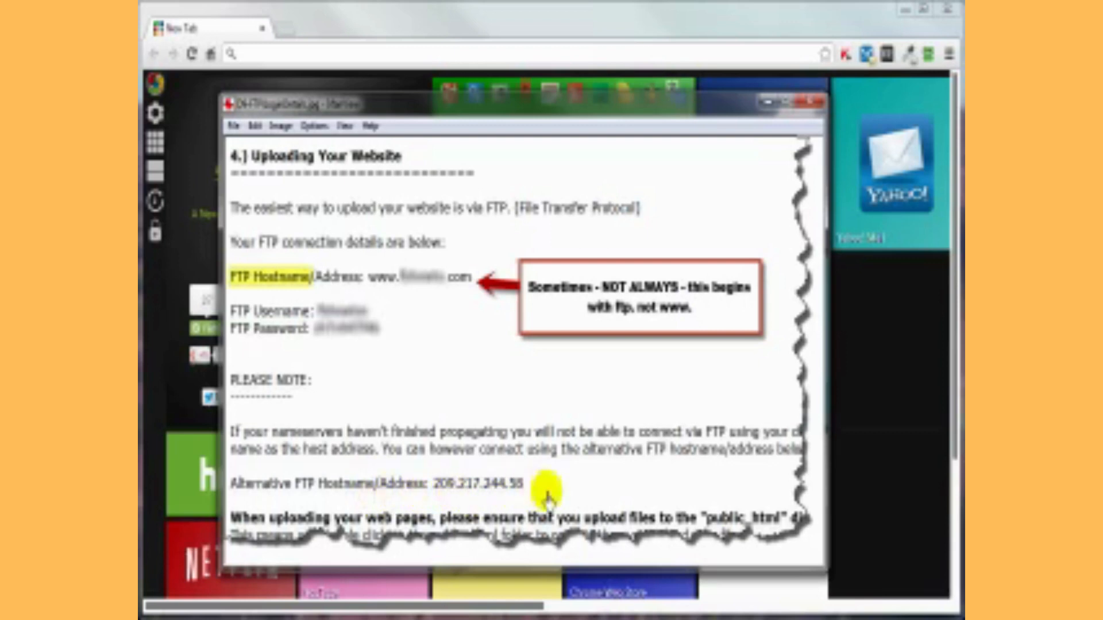
mouse_move(429, 292)
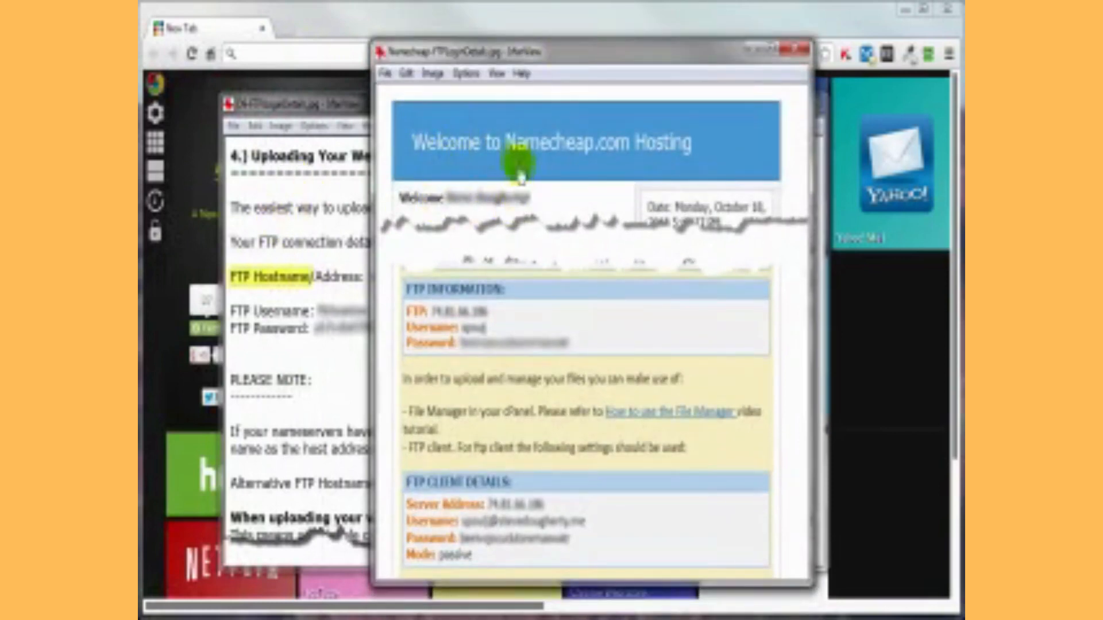
mouse_move(481, 236)
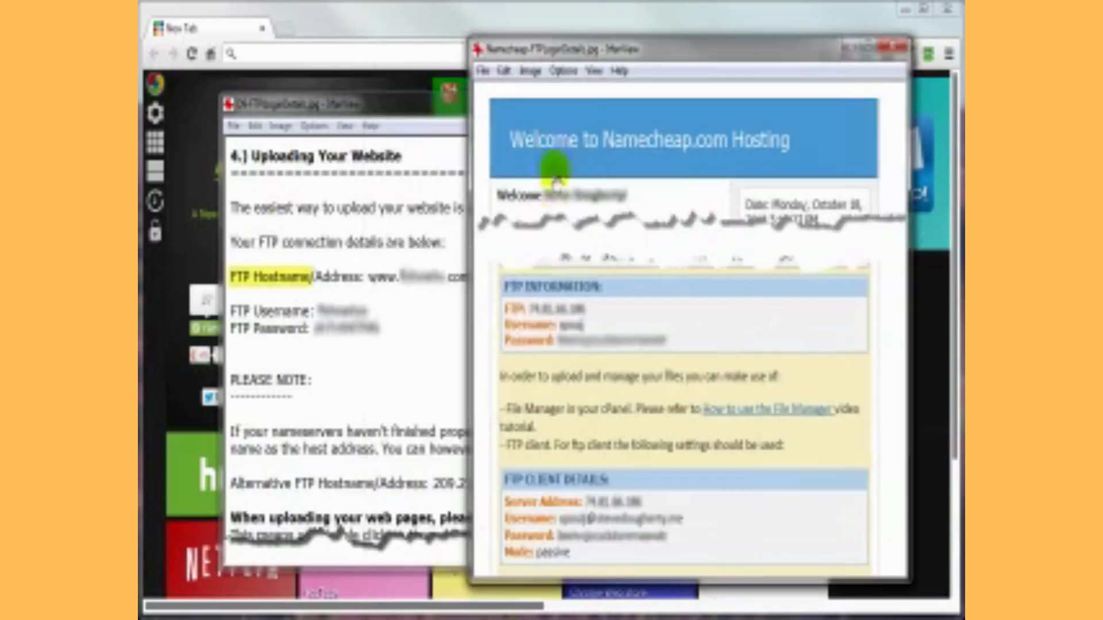
mouse_move(529, 323)
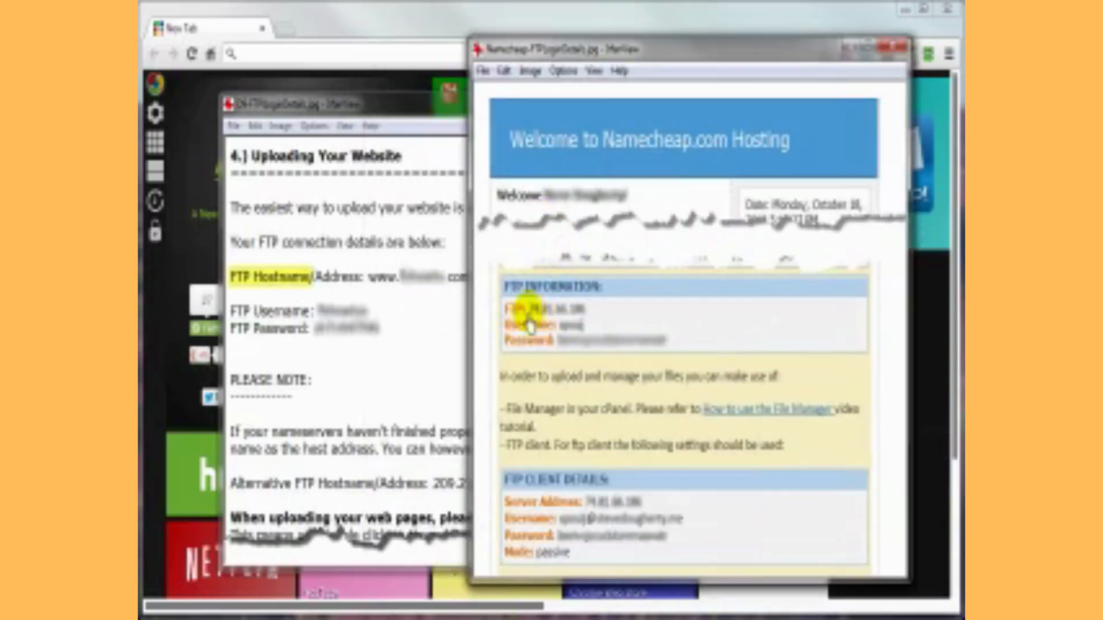
mouse_move(372, 278)
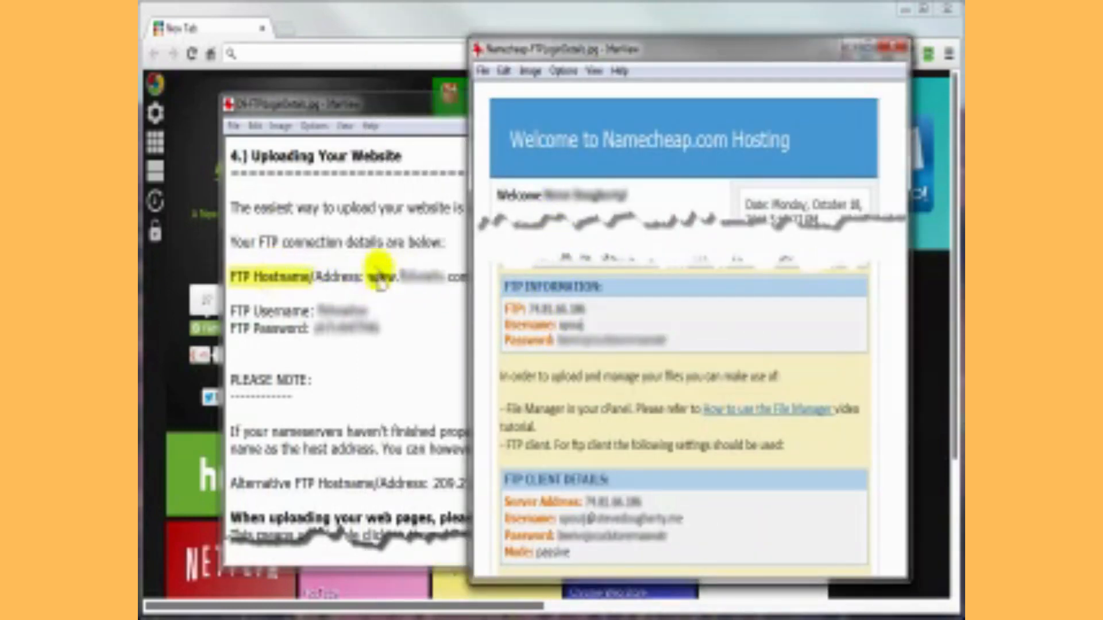
mouse_move(398, 289)
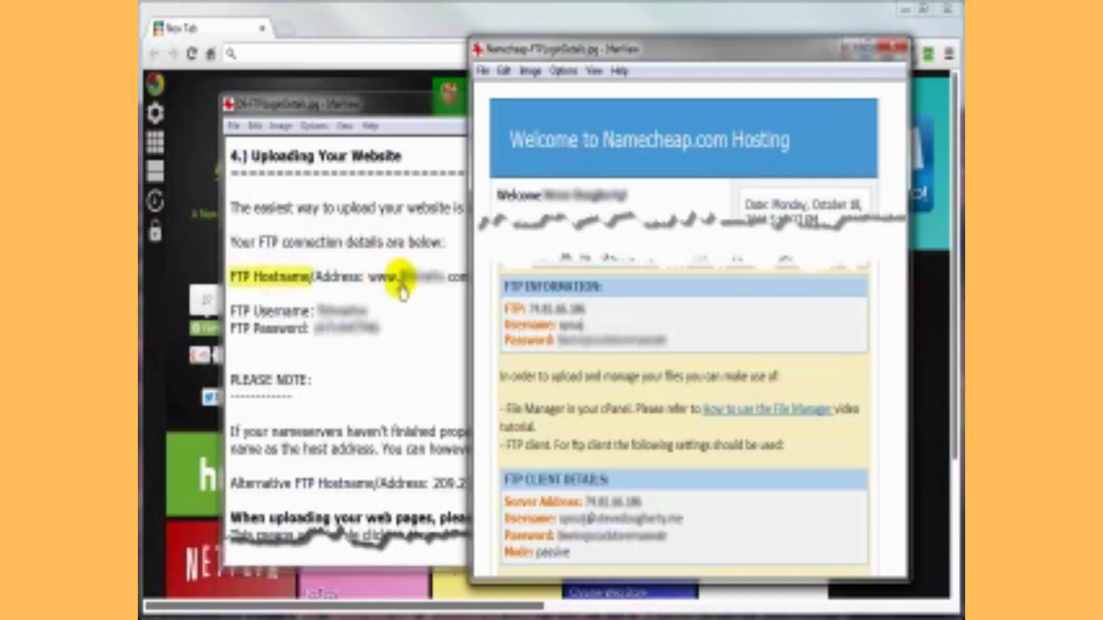
mouse_move(523, 316)
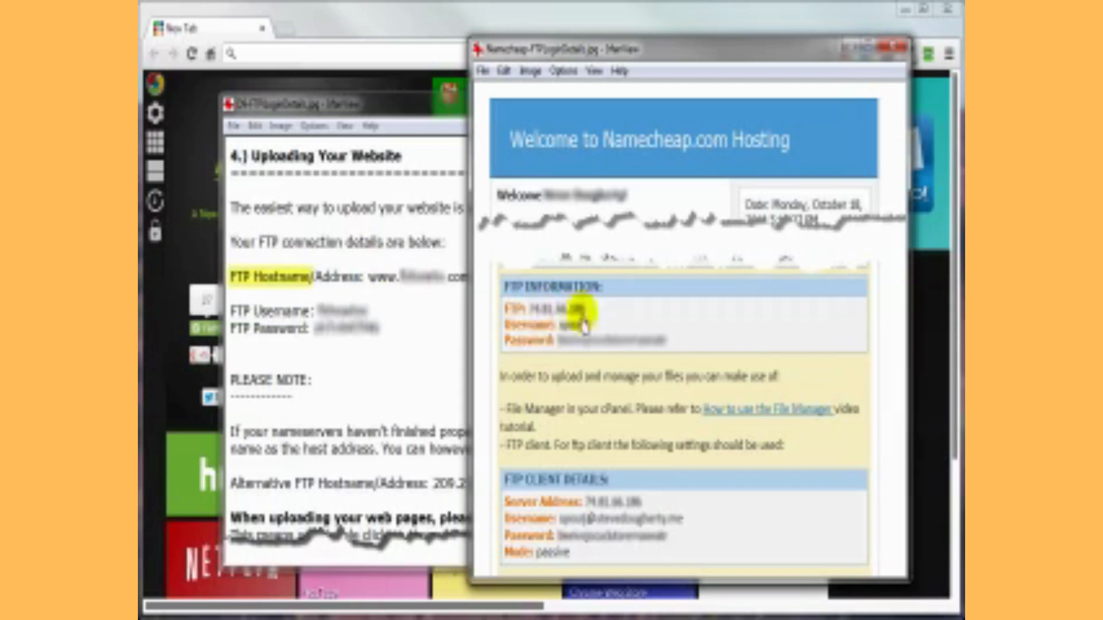
mouse_move(536, 480)
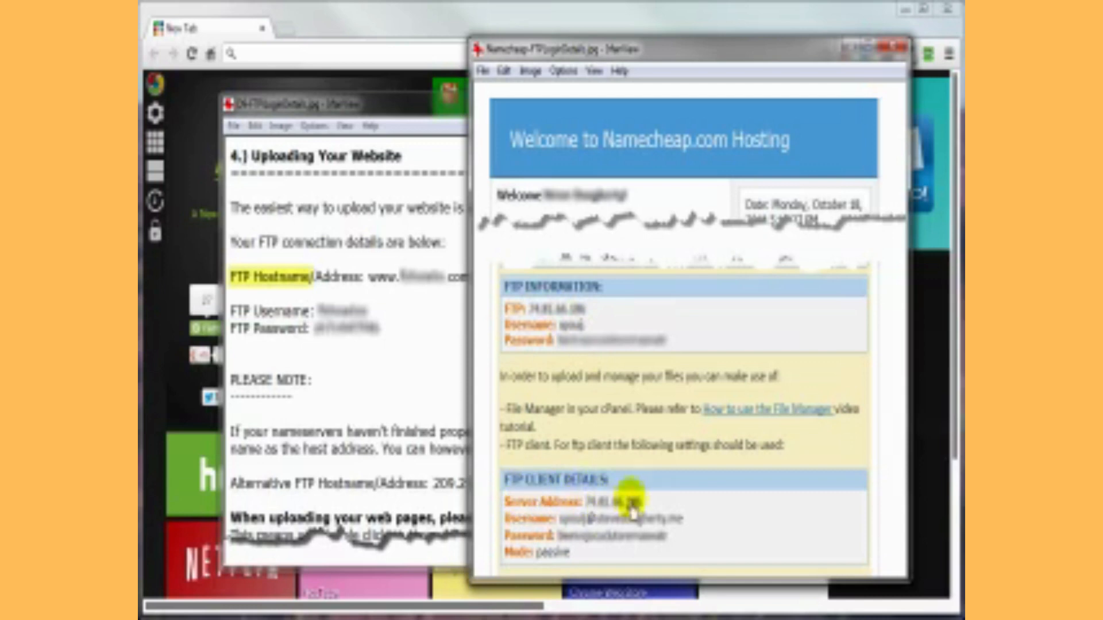
mouse_move(607, 486)
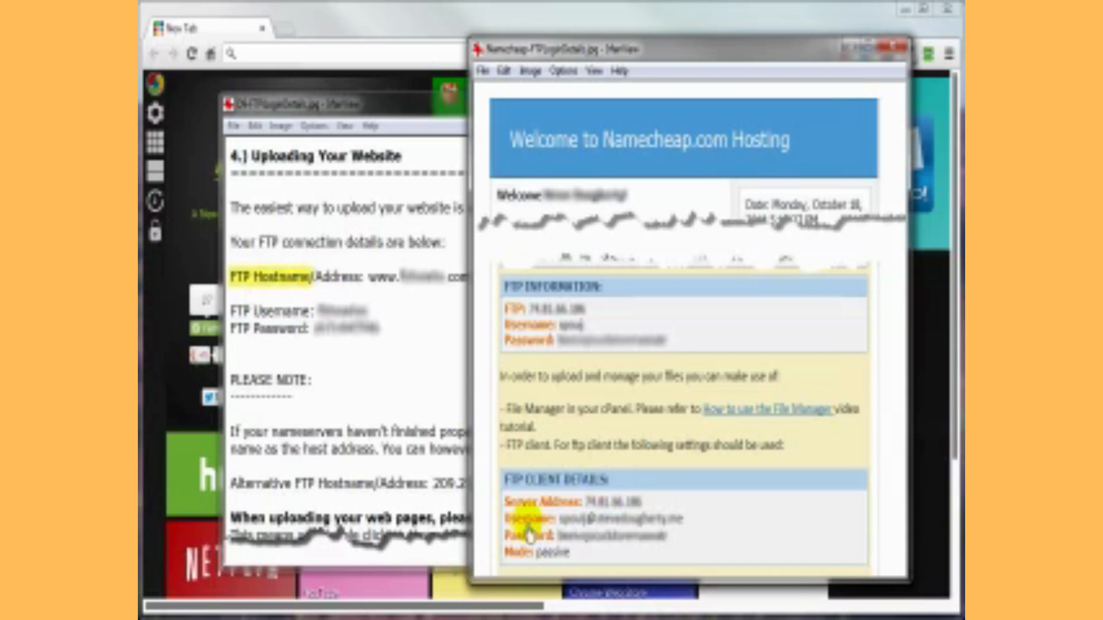
mouse_move(566, 535)
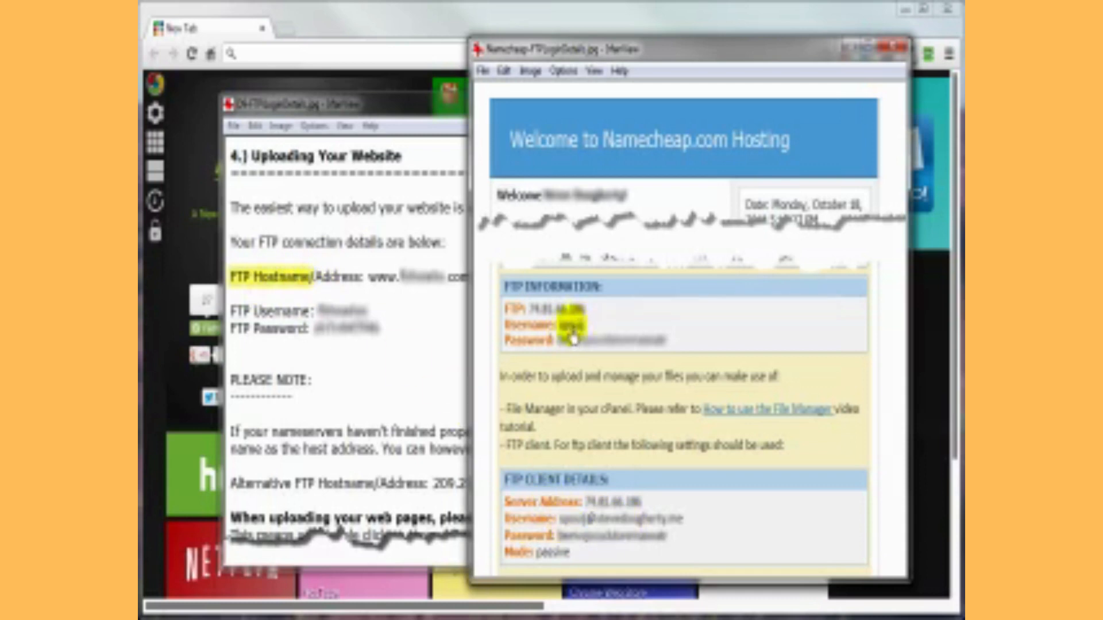
mouse_move(686, 513)
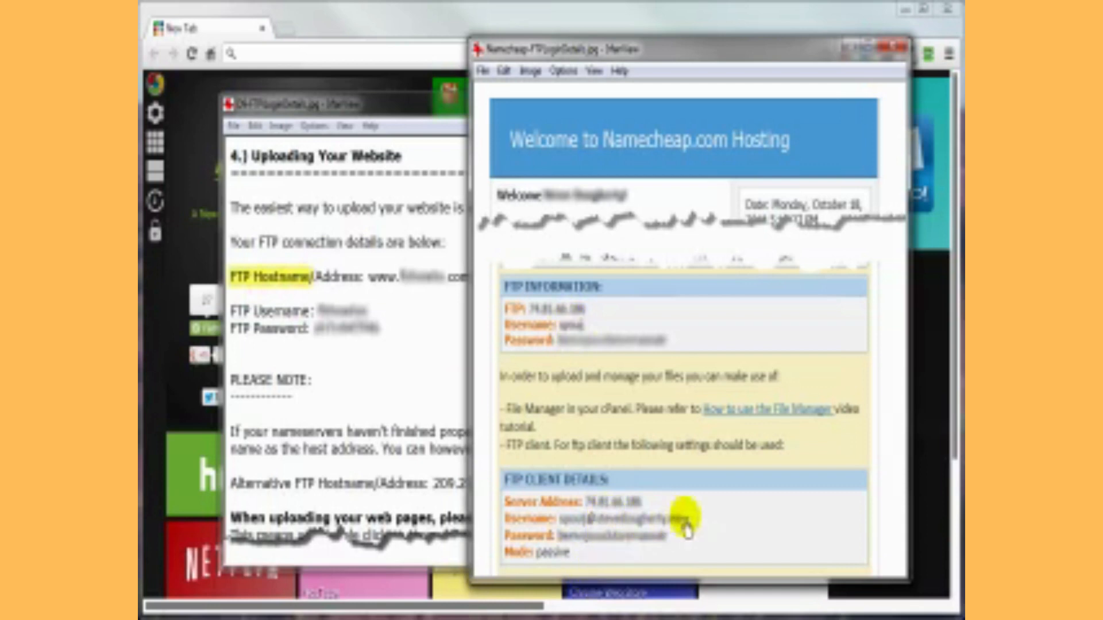
mouse_move(633, 534)
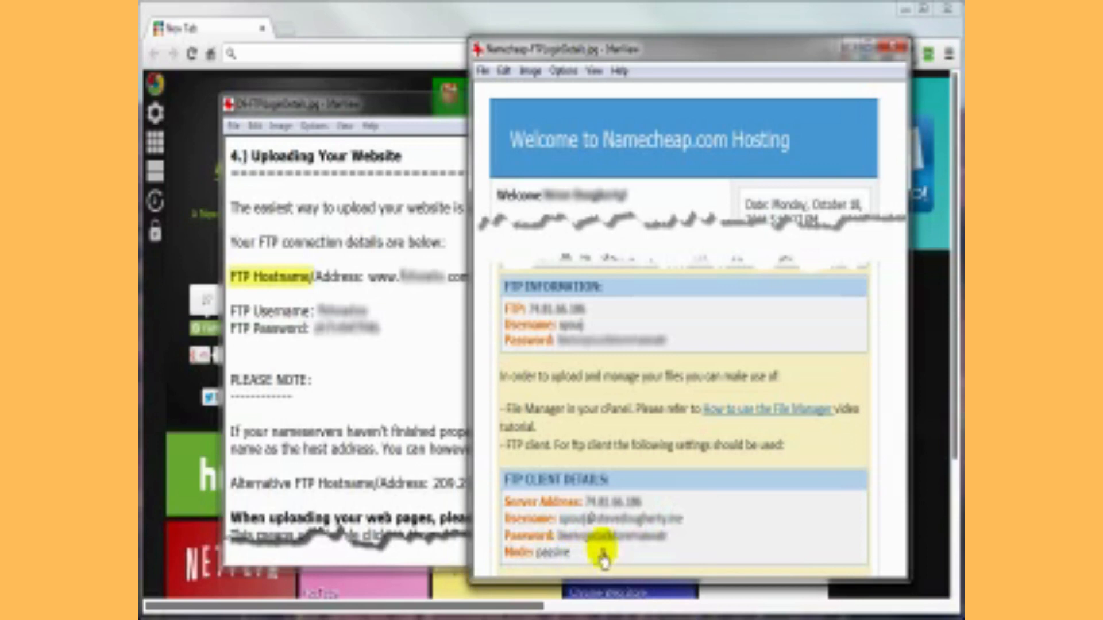
mouse_move(619, 324)
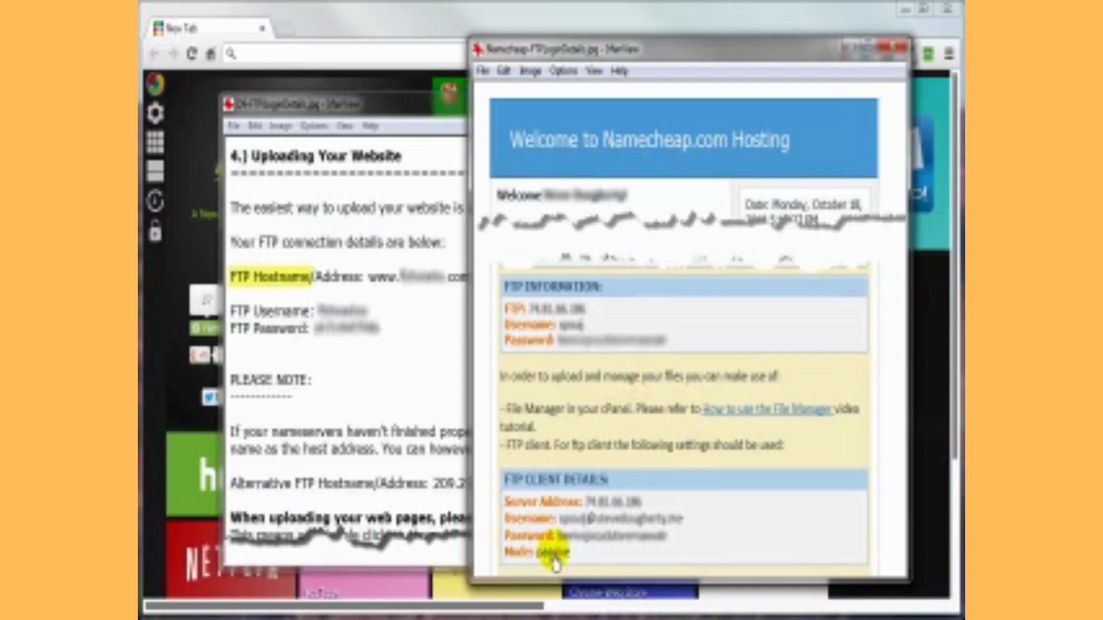
mouse_move(587, 394)
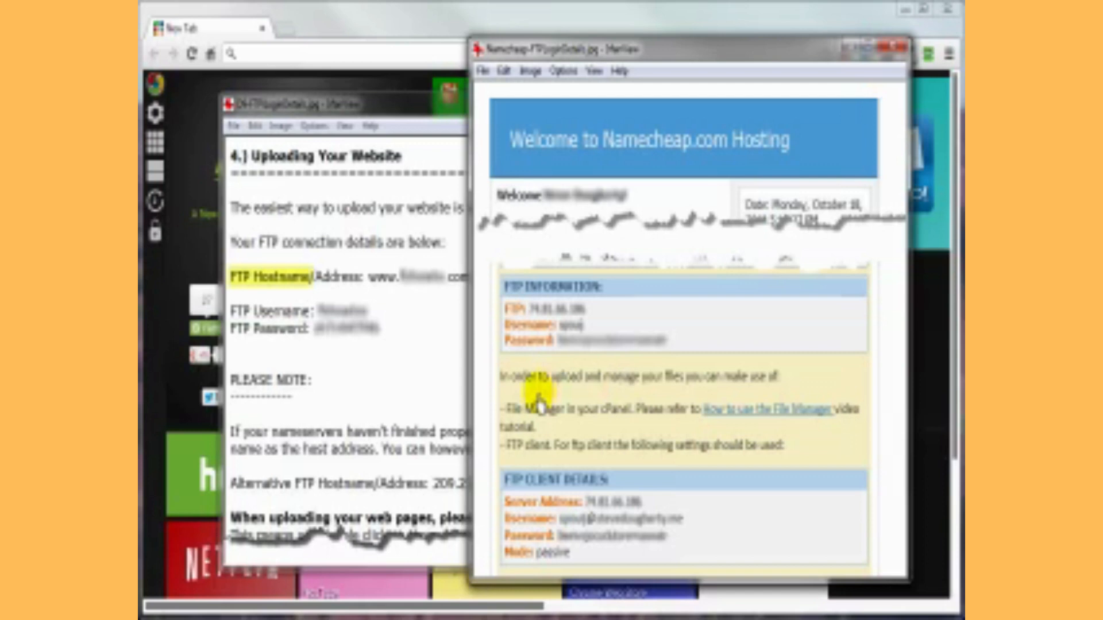
mouse_move(540, 558)
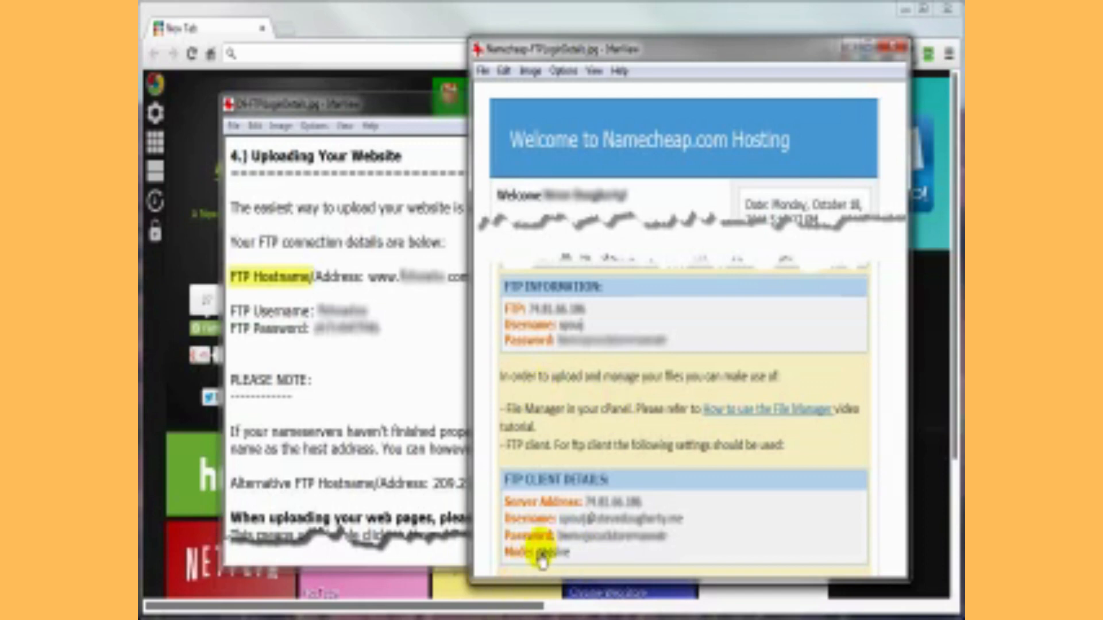